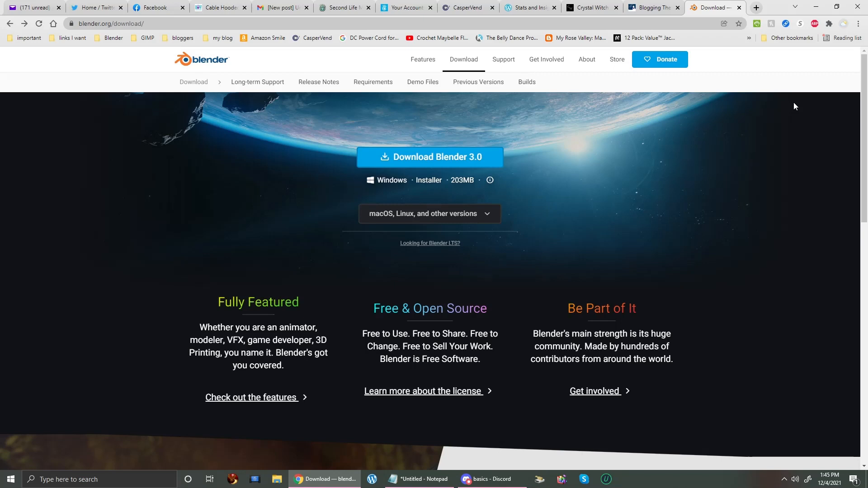
pyautogui.moveTo(632, 169)
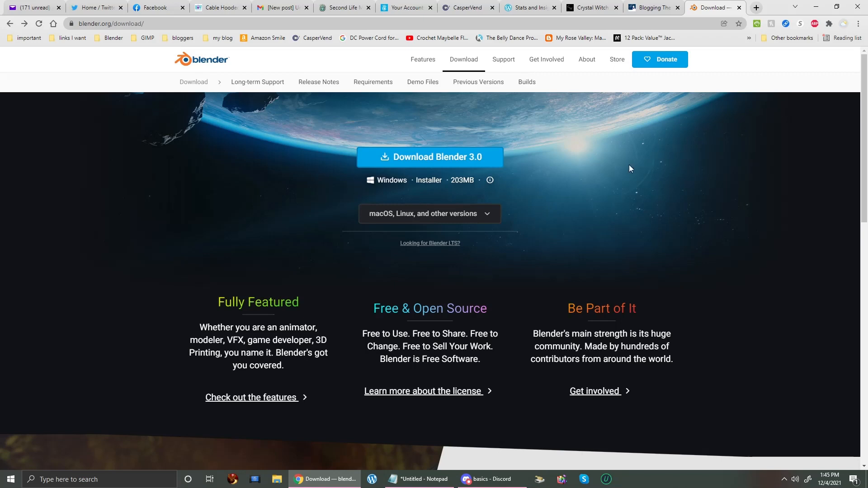
pyautogui.moveTo(533, 202)
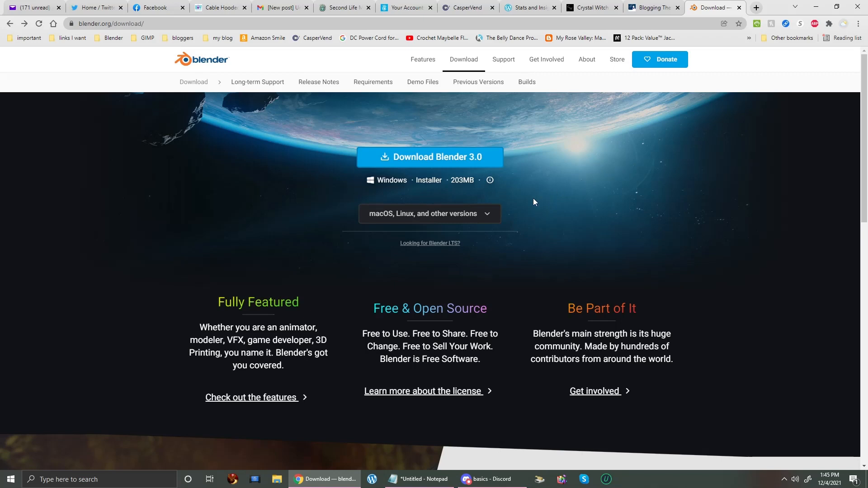
# Step: Download the Blender 3.0 Windows Portable (.zip) from the other-versions list
pyautogui.click(429, 214)
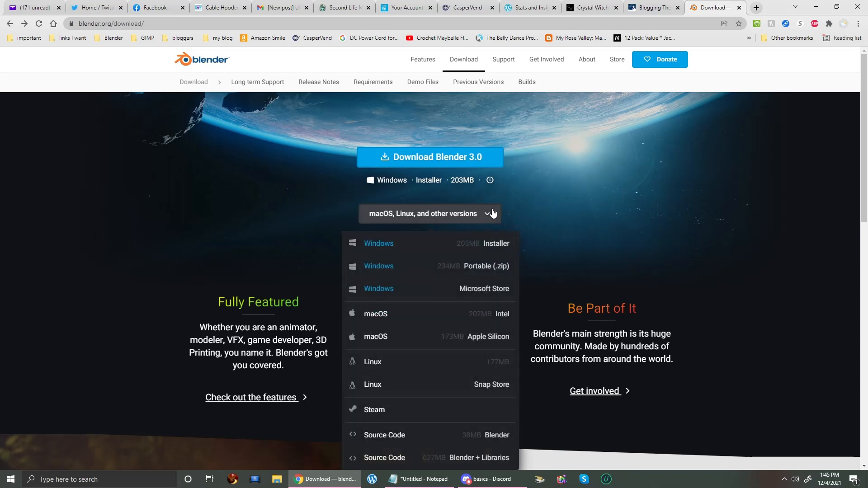
pyautogui.moveTo(429, 270)
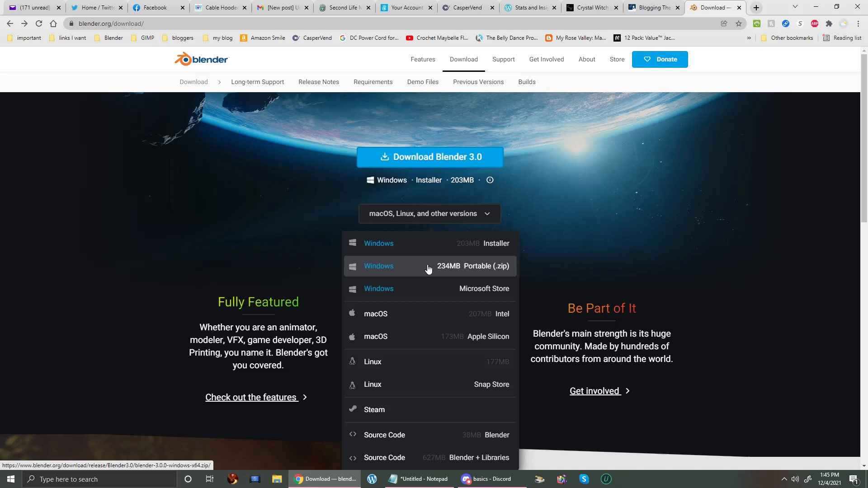
pyautogui.moveTo(400, 271)
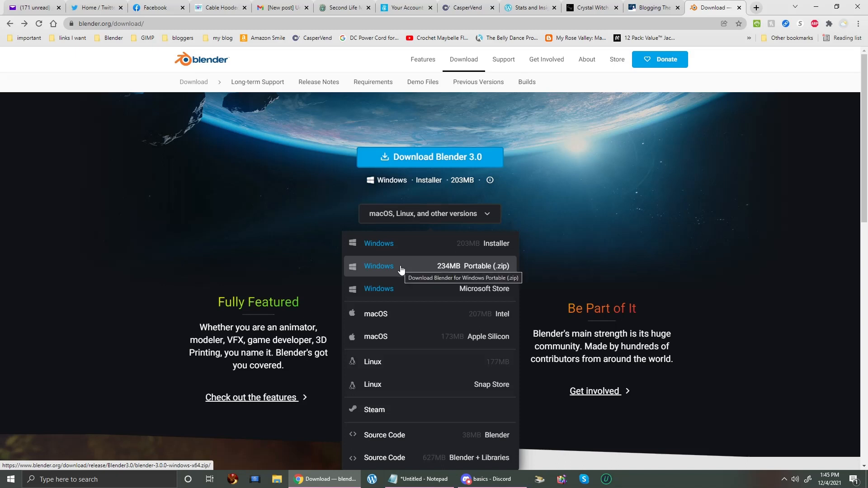
pyautogui.moveTo(404, 271)
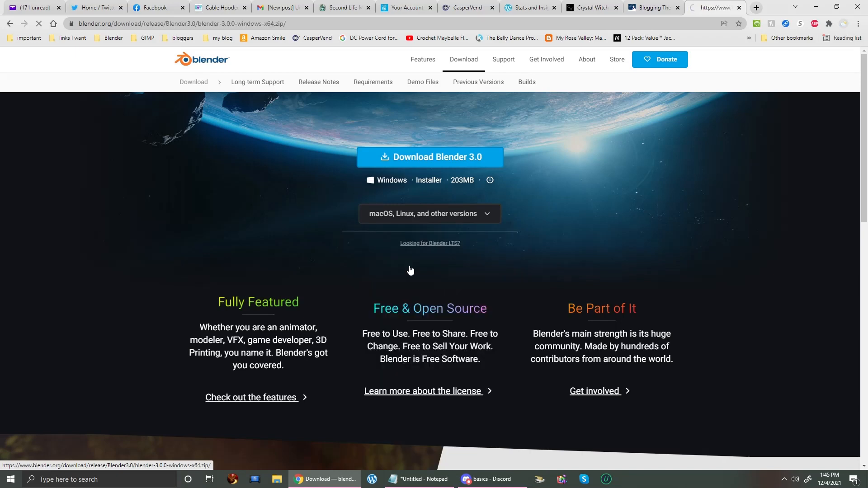
pyautogui.click(429, 157)
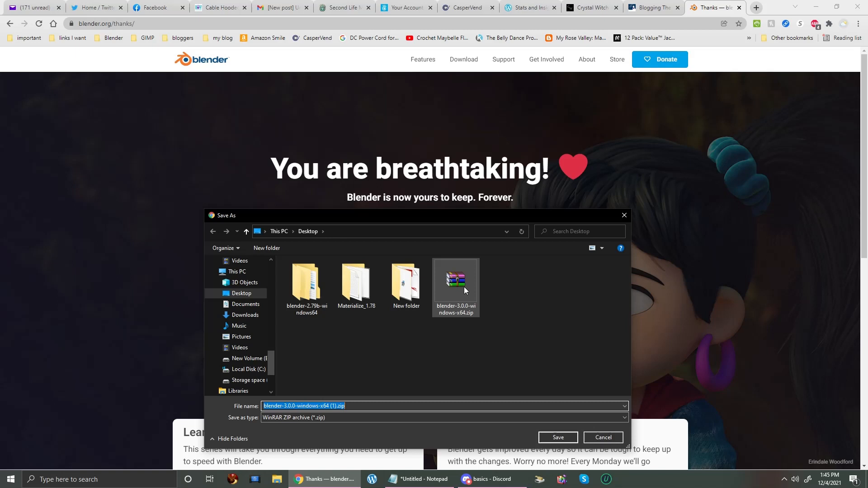
pyautogui.moveTo(455, 282)
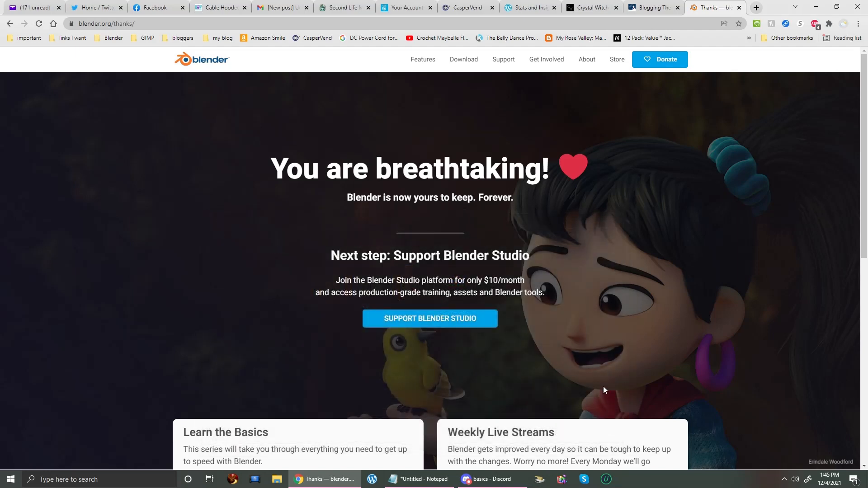
pyautogui.moveTo(604, 381)
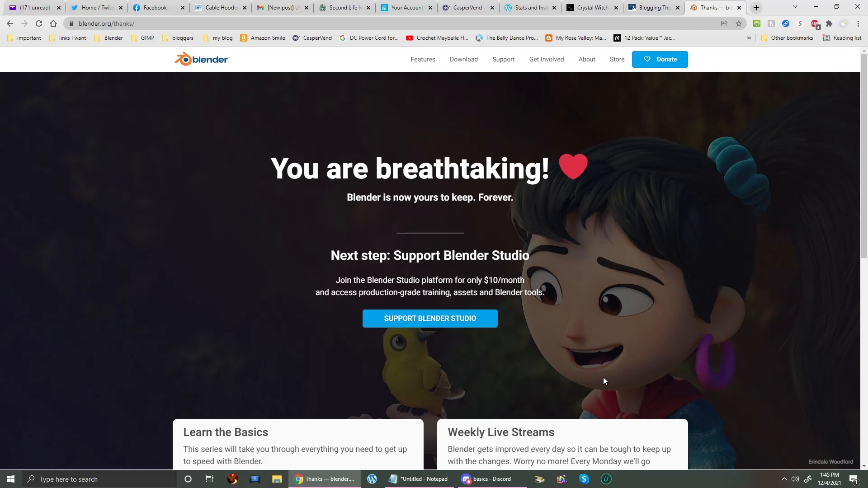
pyautogui.moveTo(617, 373)
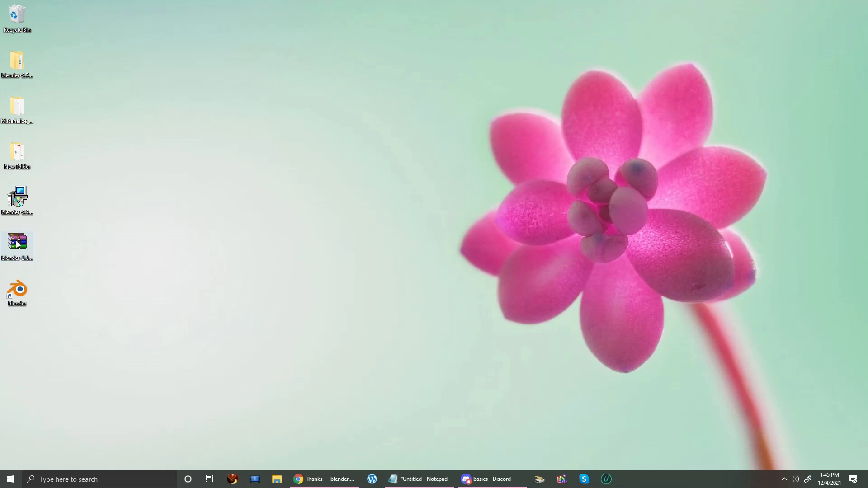
# Step: Extract the desktop Blender zip to a blender-3.0.0-windows-x64 folder
pyautogui.rightClick(17, 247)
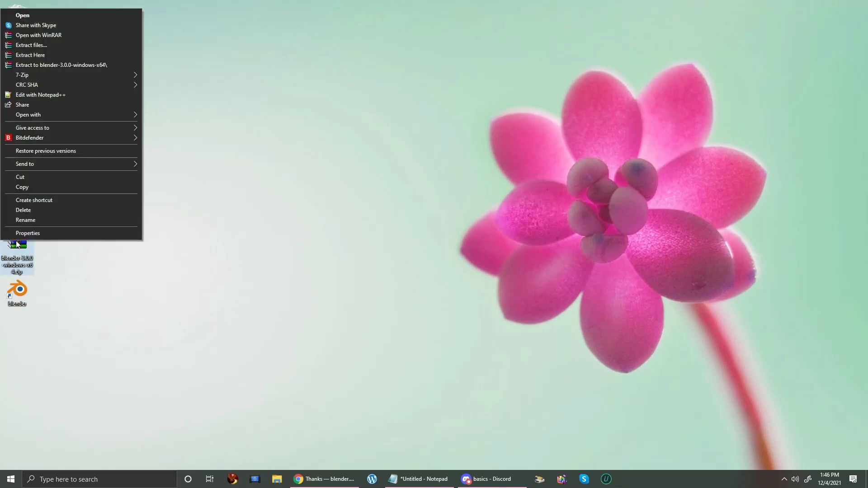
pyautogui.moveTo(61, 65)
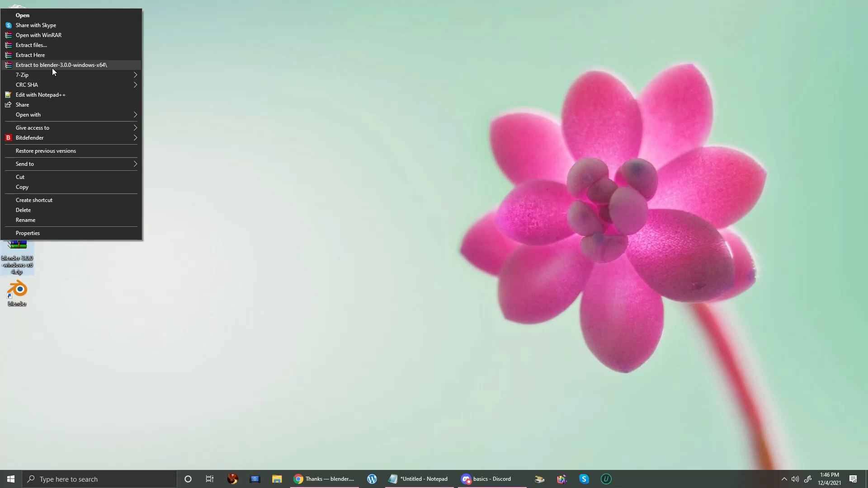
pyautogui.click(61, 64)
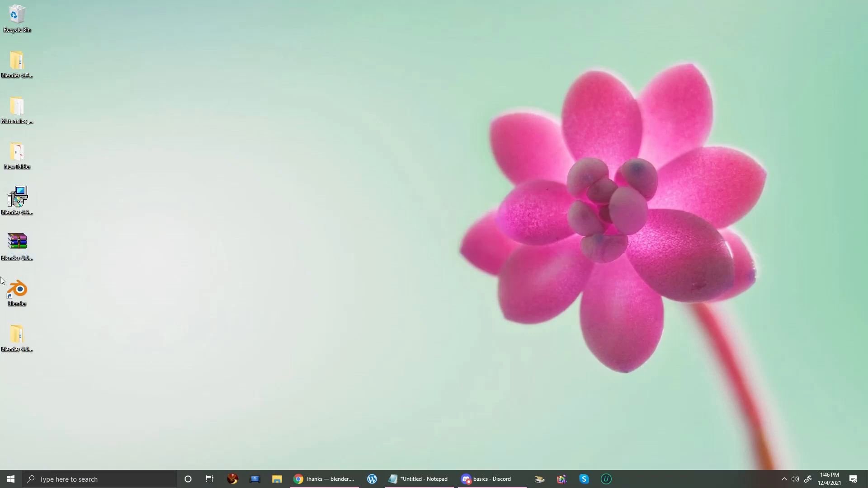
# Step: Open the nested blender-3.0.0-windows-x64 folders and run blender.exe
pyautogui.doubleClick(16, 247)
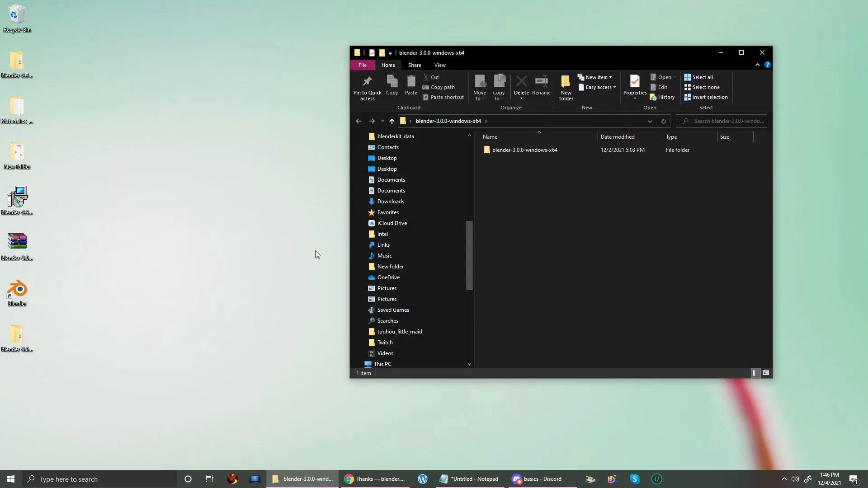
pyautogui.doubleClick(525, 150)
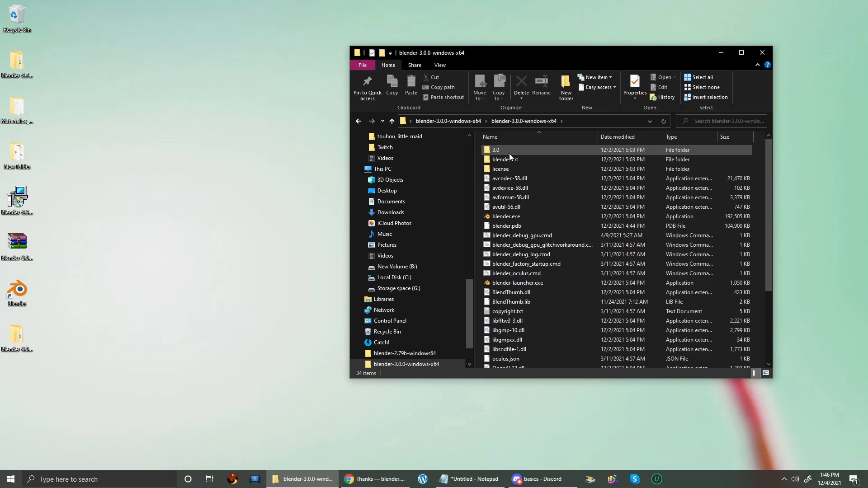
pyautogui.moveTo(506, 216)
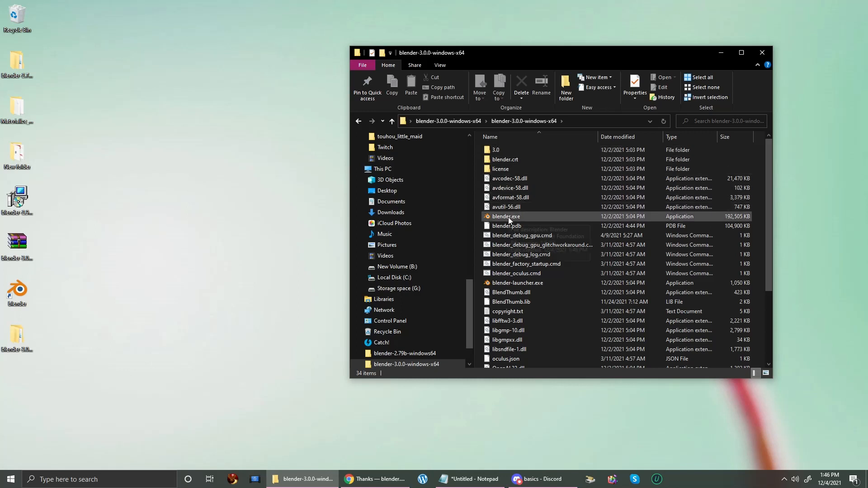
pyautogui.moveTo(505, 217)
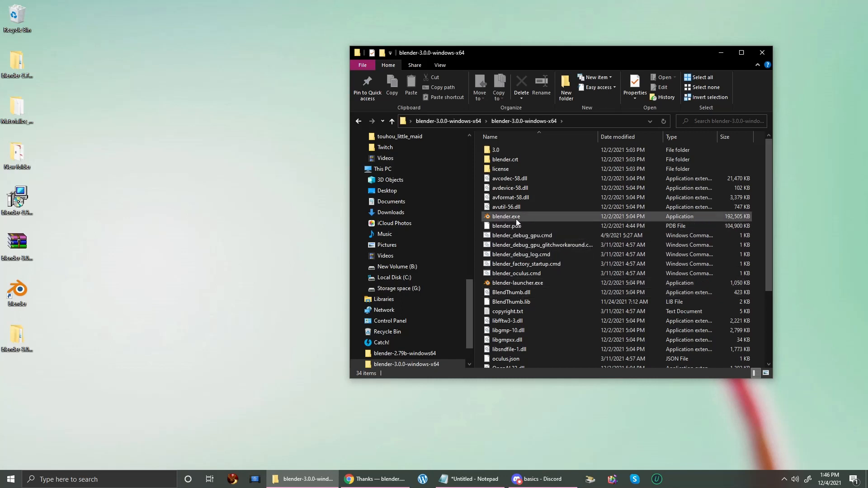
pyautogui.click(506, 217)
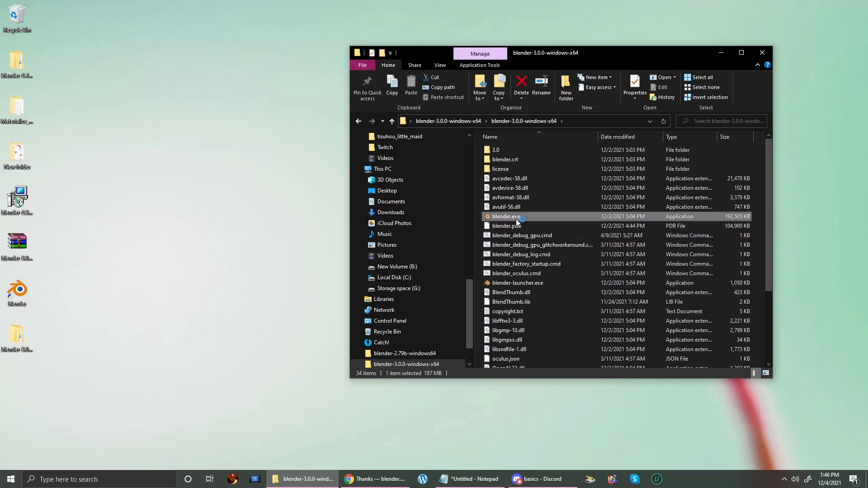
pyautogui.doubleClick(505, 216)
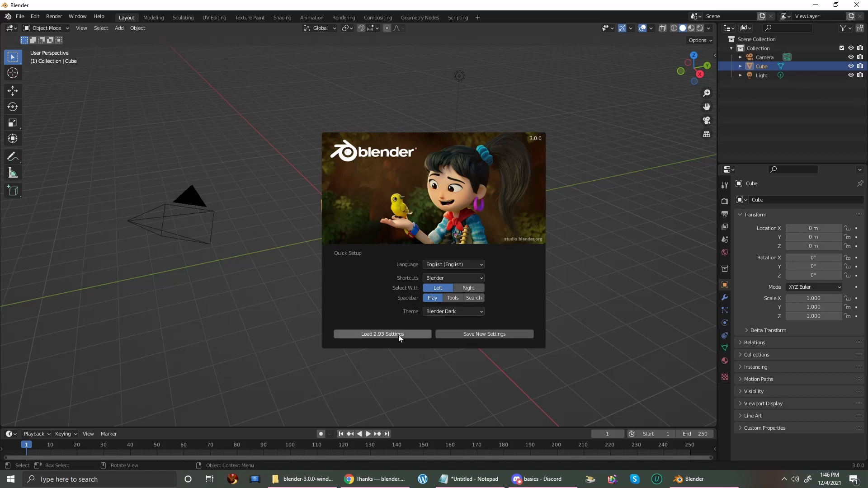
pyautogui.moveTo(382, 334)
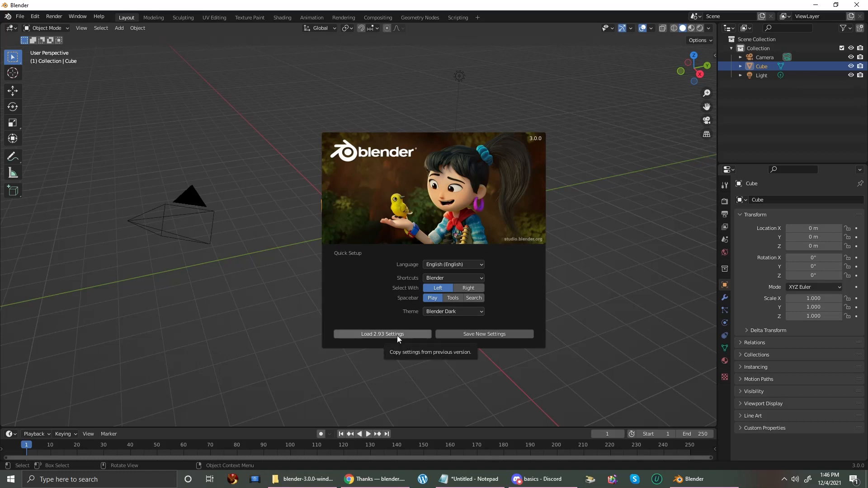
pyautogui.moveTo(445, 336)
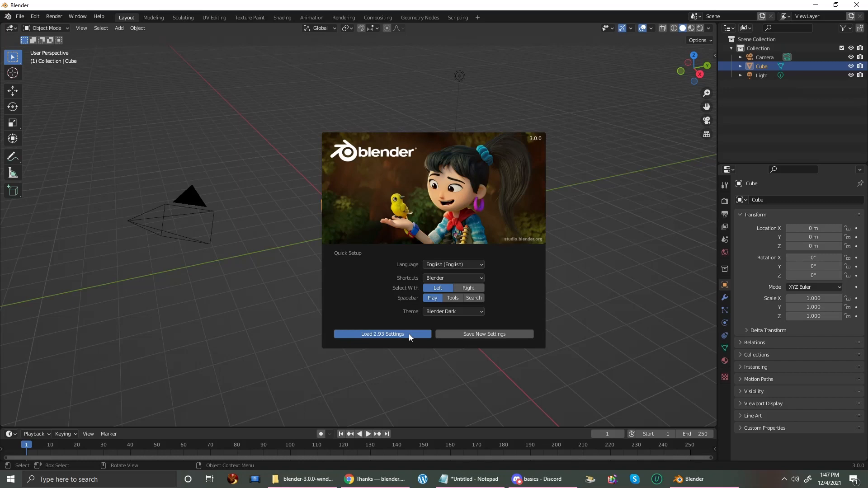
# Step: Load the 2.93 settings from the Quick Setup splash, then open the Start menu
pyautogui.click(382, 334)
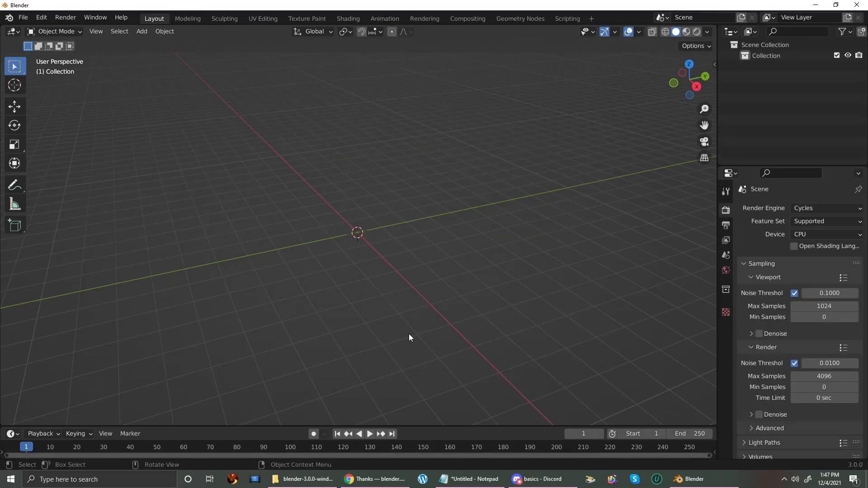
pyautogui.moveTo(619, 331)
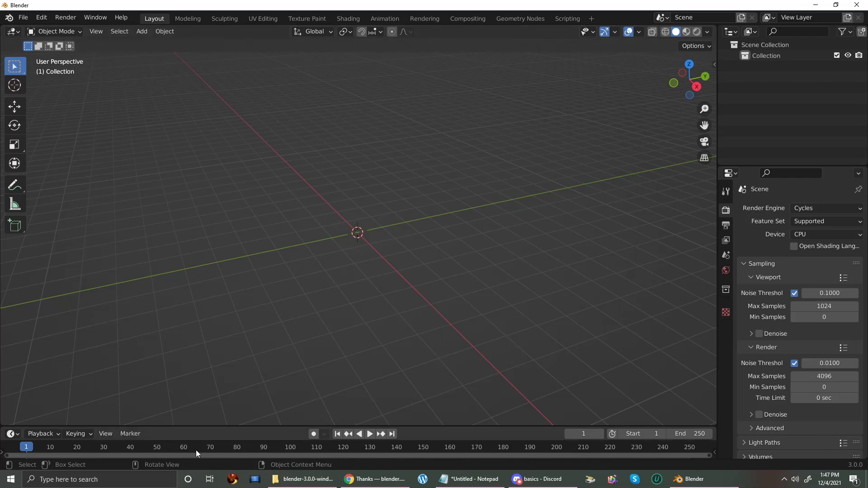
pyautogui.click(9, 479)
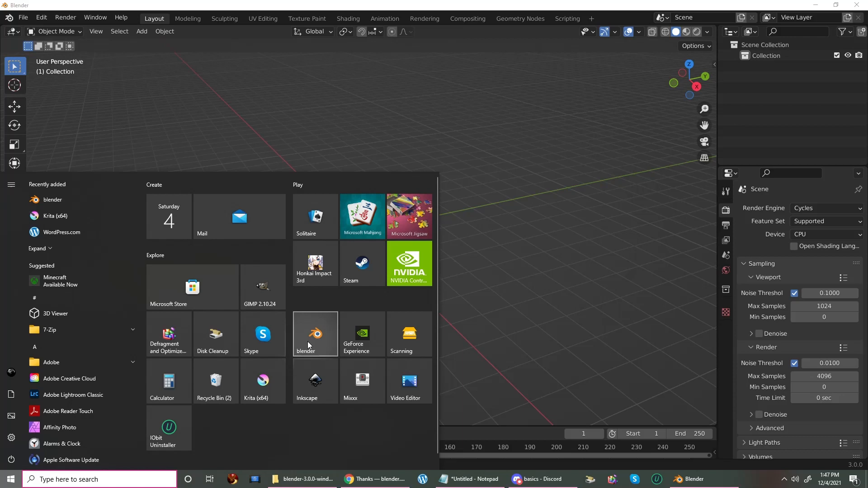
pyautogui.moveTo(52, 200)
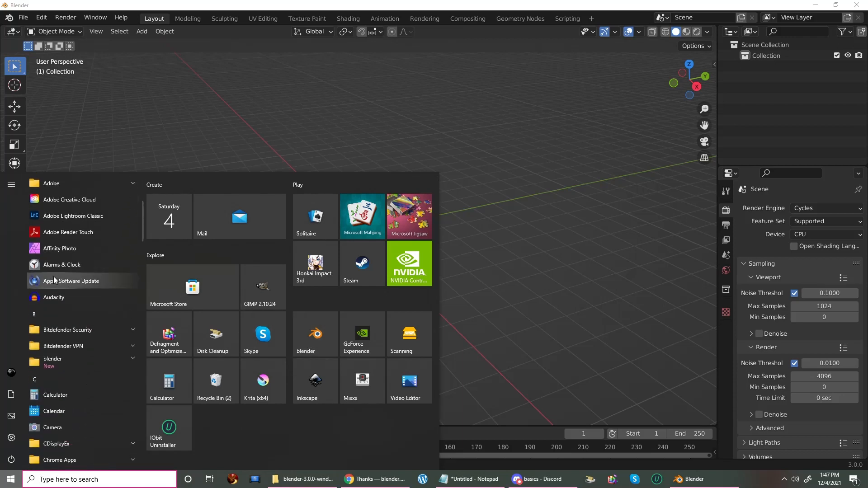
pyautogui.moveTo(52, 361)
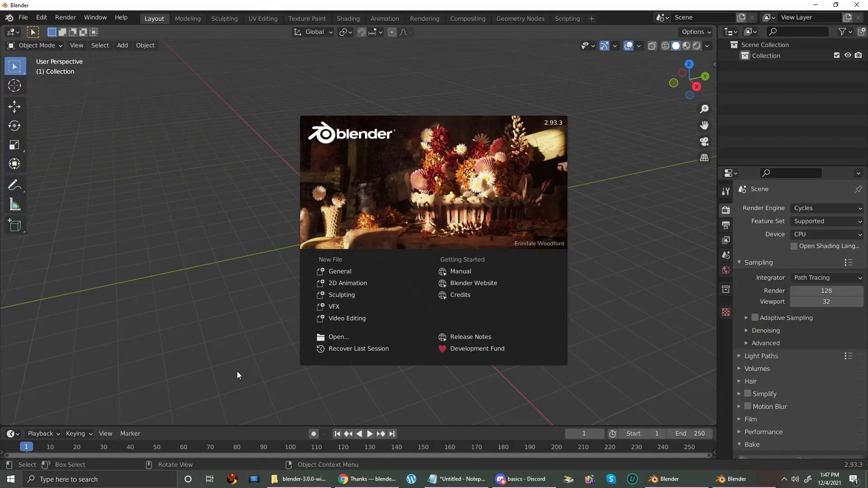
pyautogui.moveTo(544, 404)
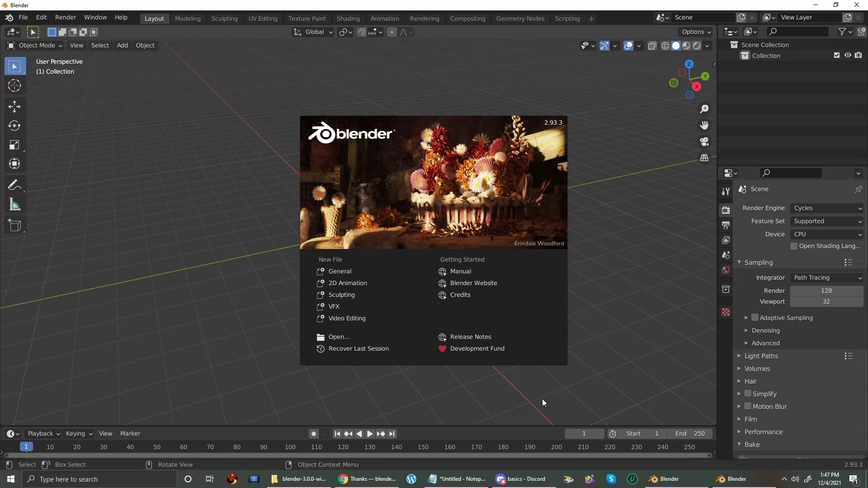
pyautogui.moveTo(648, 428)
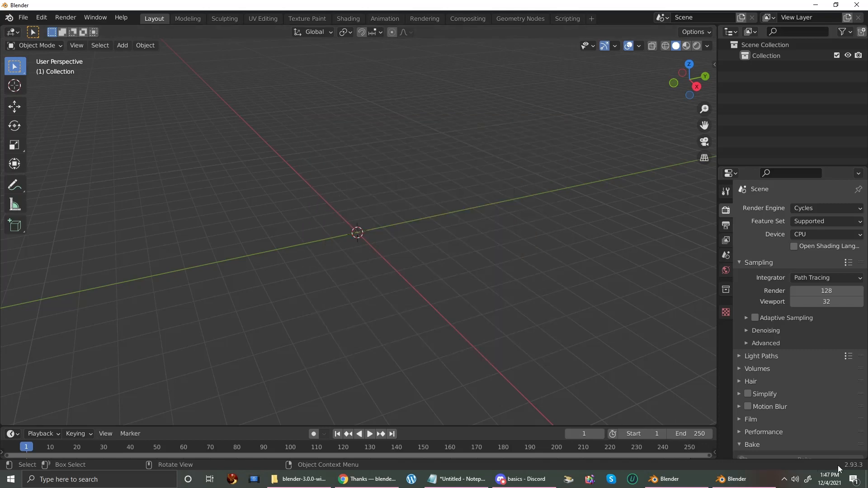
pyautogui.moveTo(670, 479)
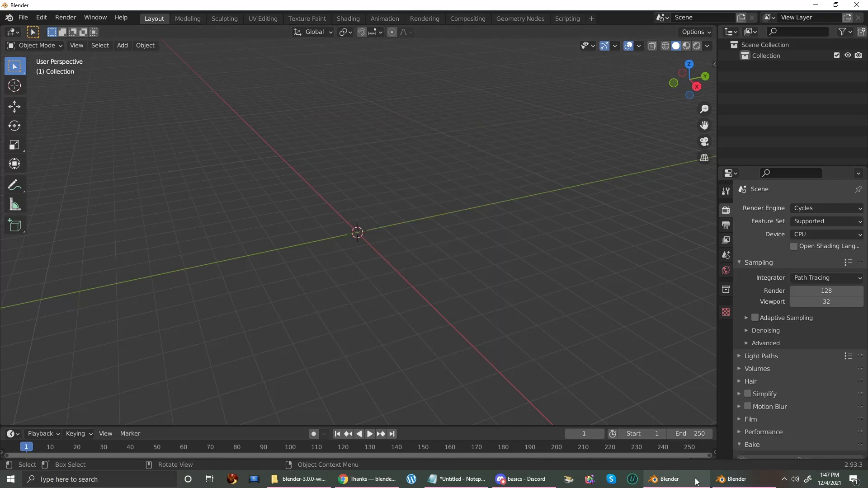
# Step: Switch to the Blender 3.0 window and enable Scene Statistics in the status bar
pyautogui.click(759, 263)
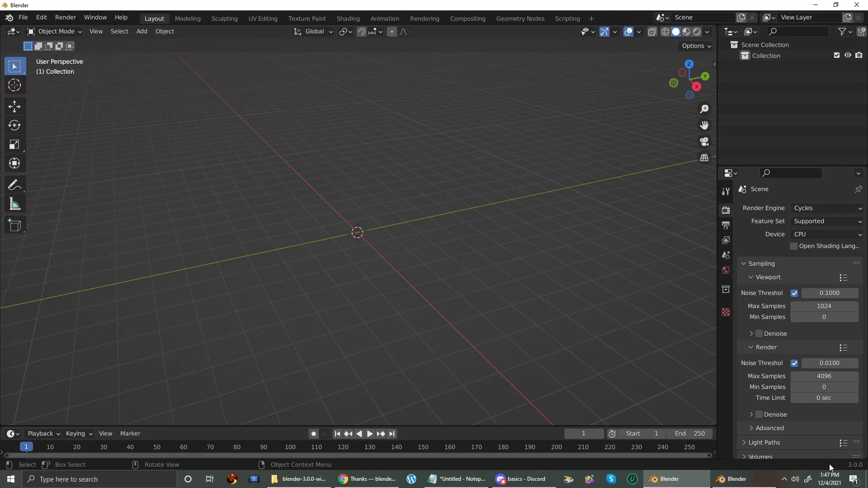
pyautogui.rightClick(825, 463)
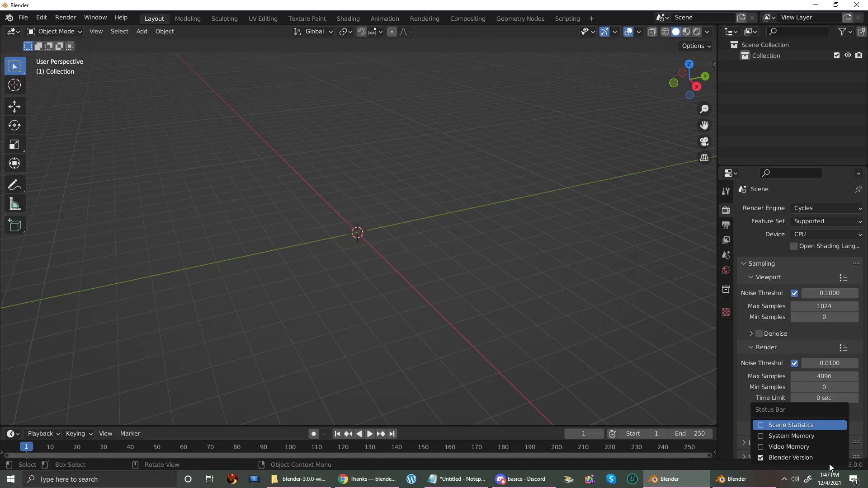
pyautogui.click(791, 425)
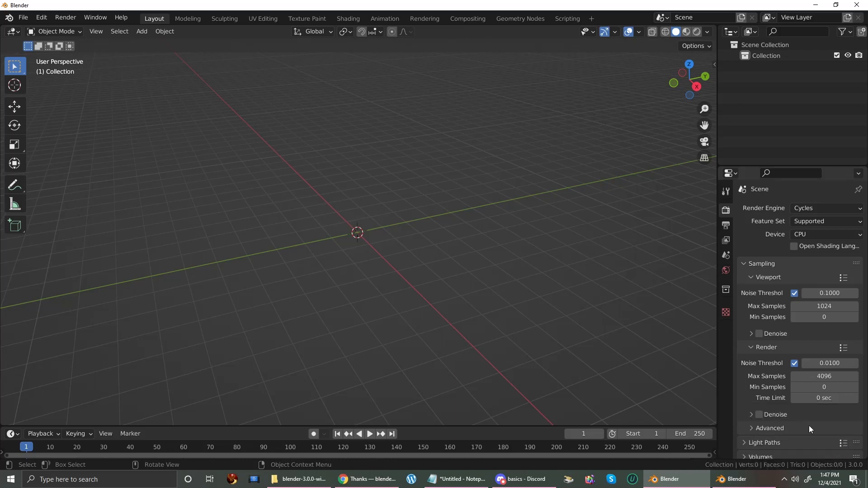